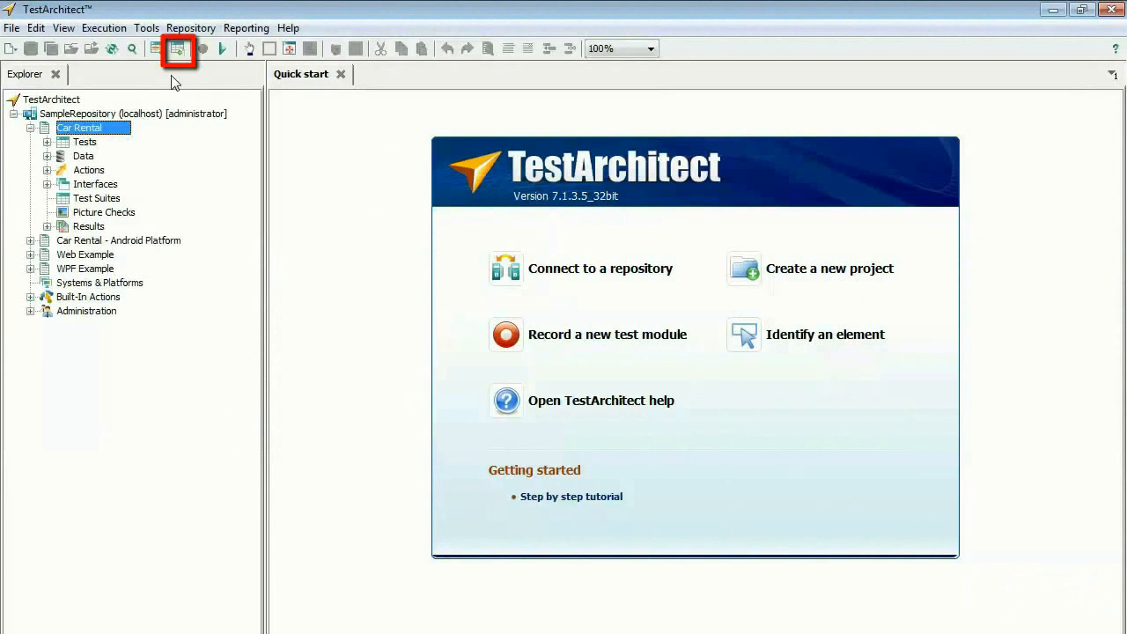
- Create a new test module named 'Login Test' under Car Rental's Tests
{"action": "left_click", "coordinate": [179, 49]}
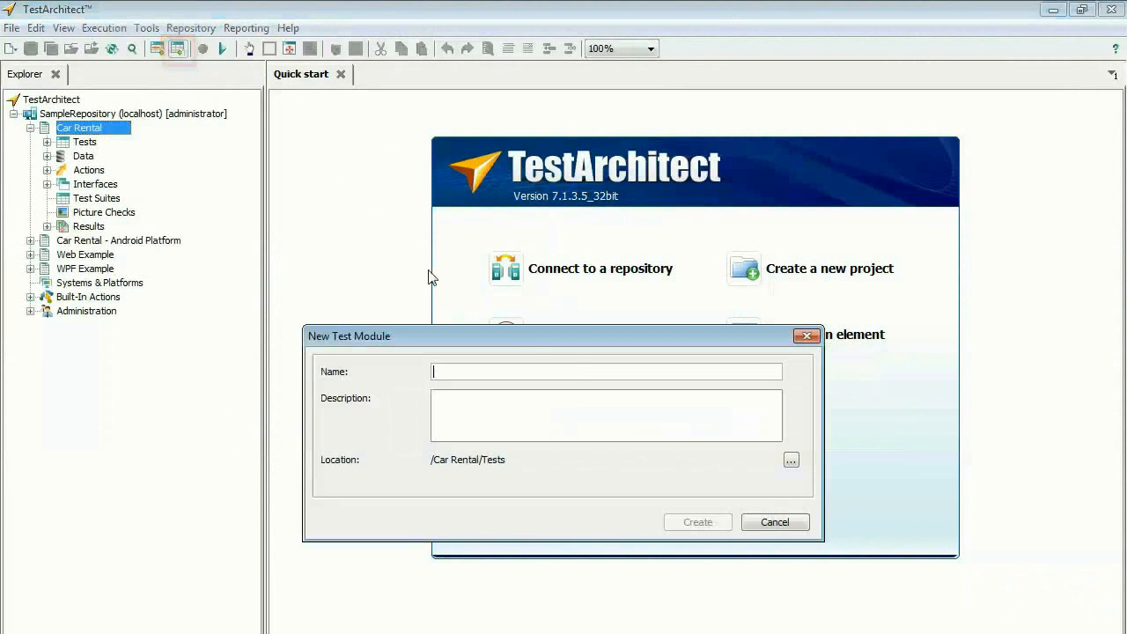
{"action": "type", "text": "Login Test"}
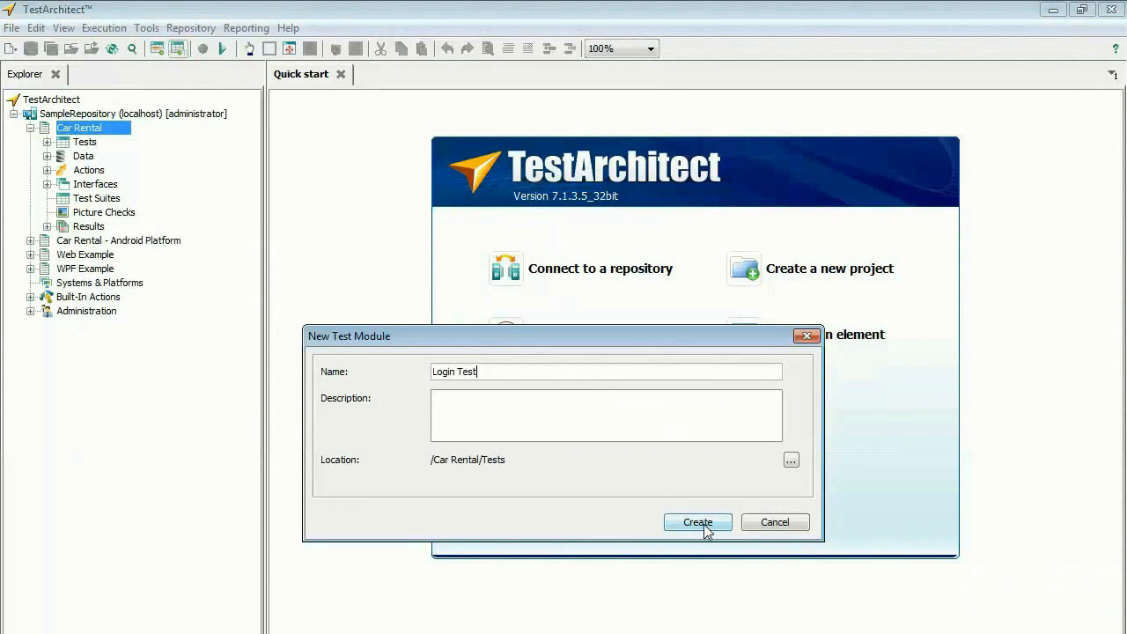
{"action": "left_click", "coordinate": [697, 522]}
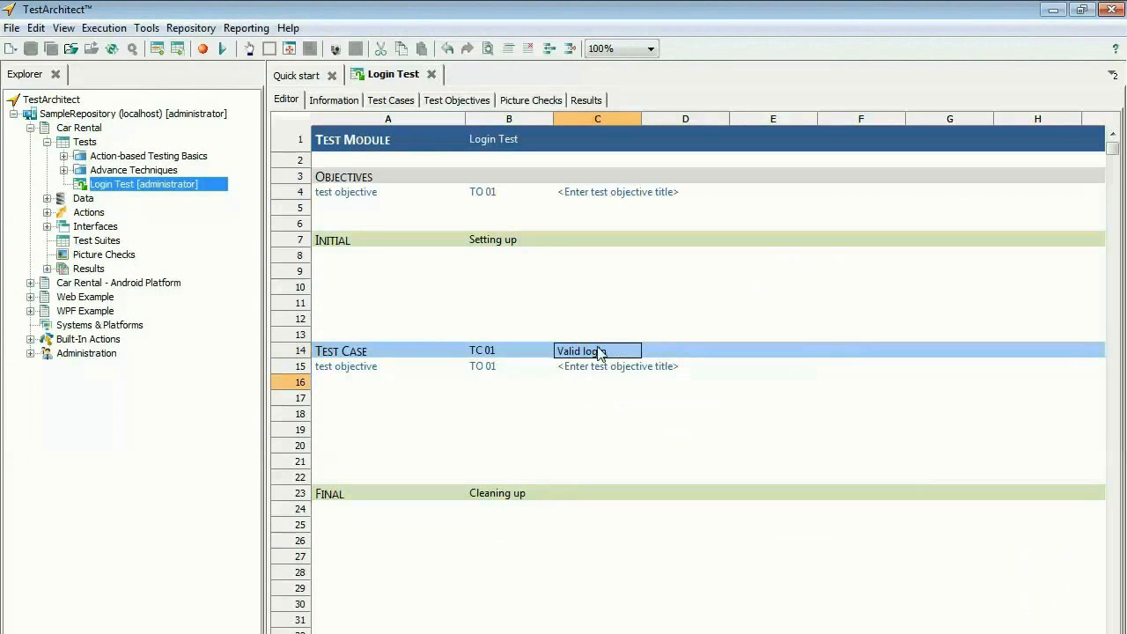
- Write the objective beginning 'Access is' for the Login Test module
{"action": "type", "text": "A"}
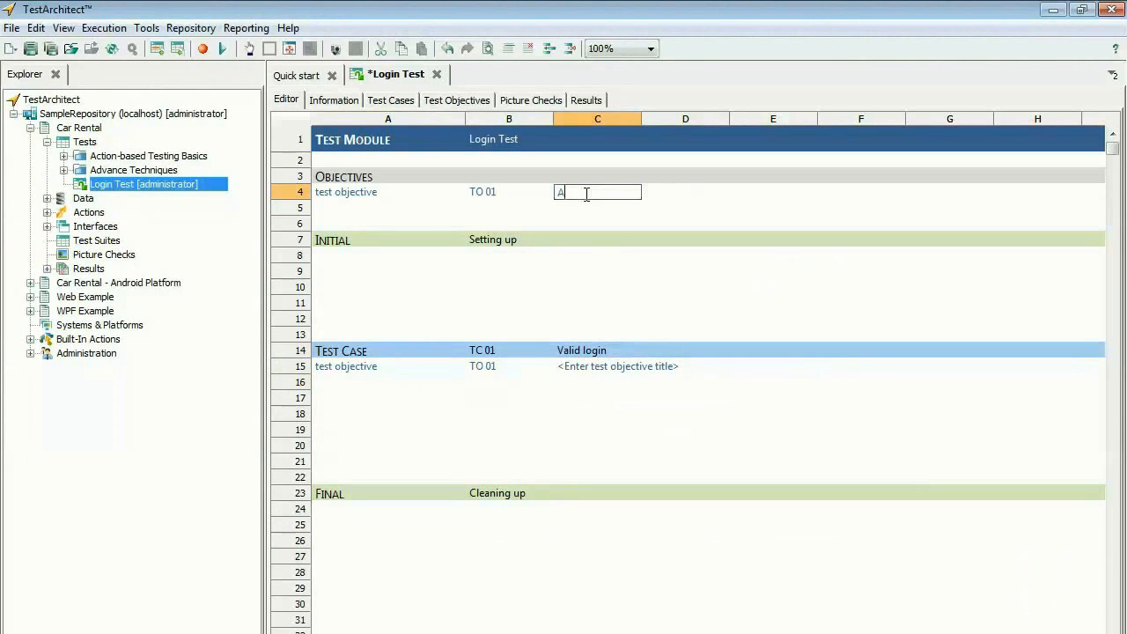
{"action": "type", "text": "ccess is granted for a valid login"}
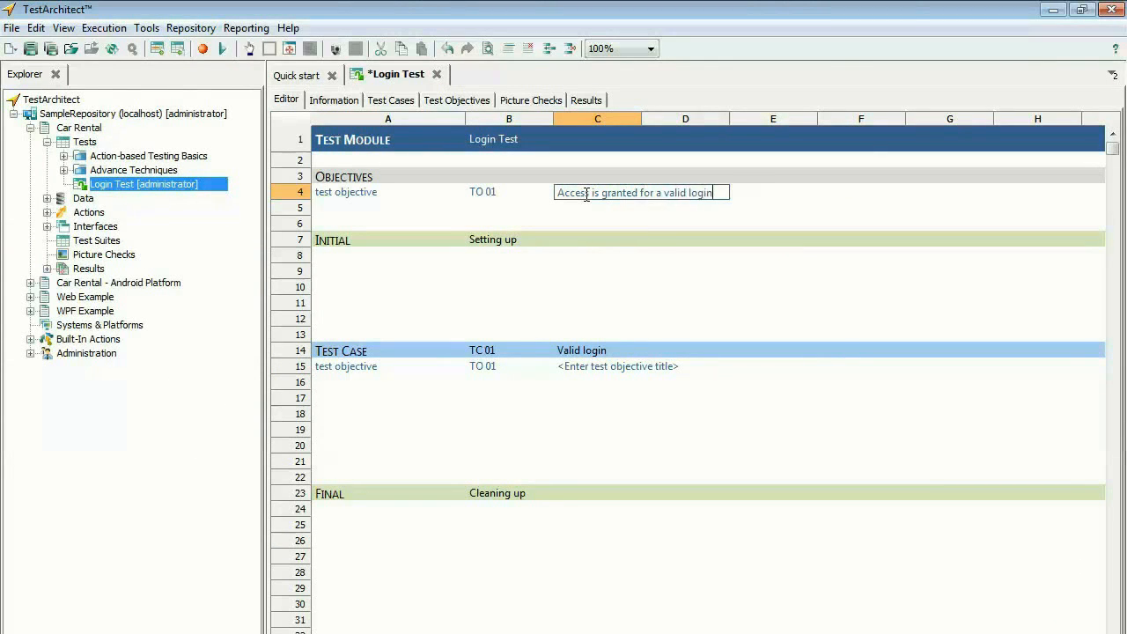
- Add a 'start program' step in row 10, then an 'enter' step on the login window
{"action": "type", "text": "start"}
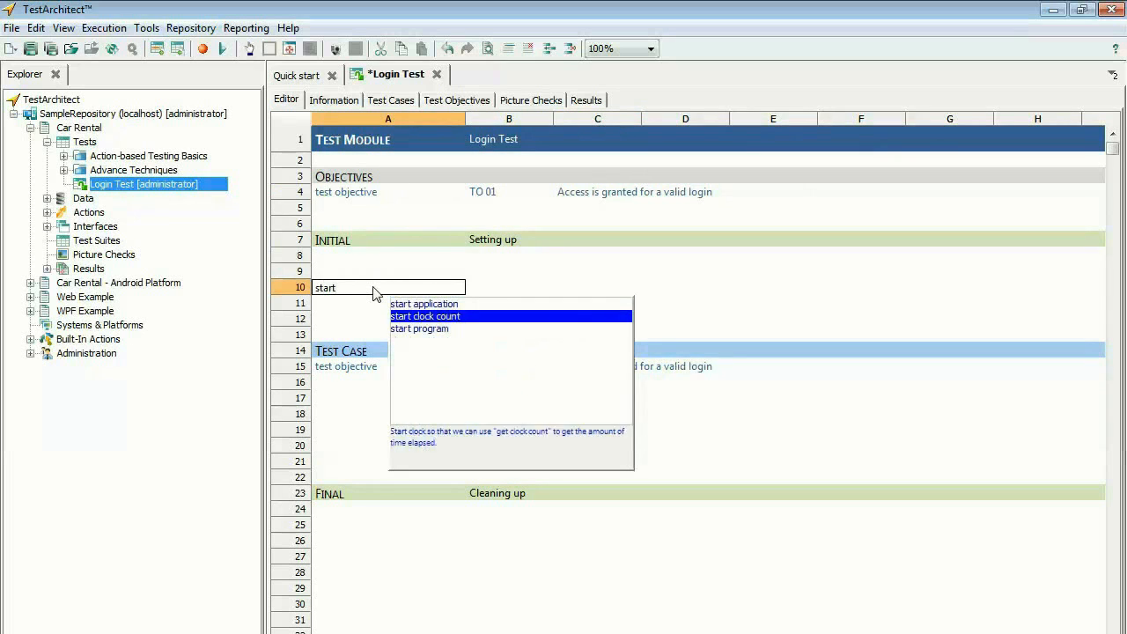
{"action": "left_click", "coordinate": [420, 329]}
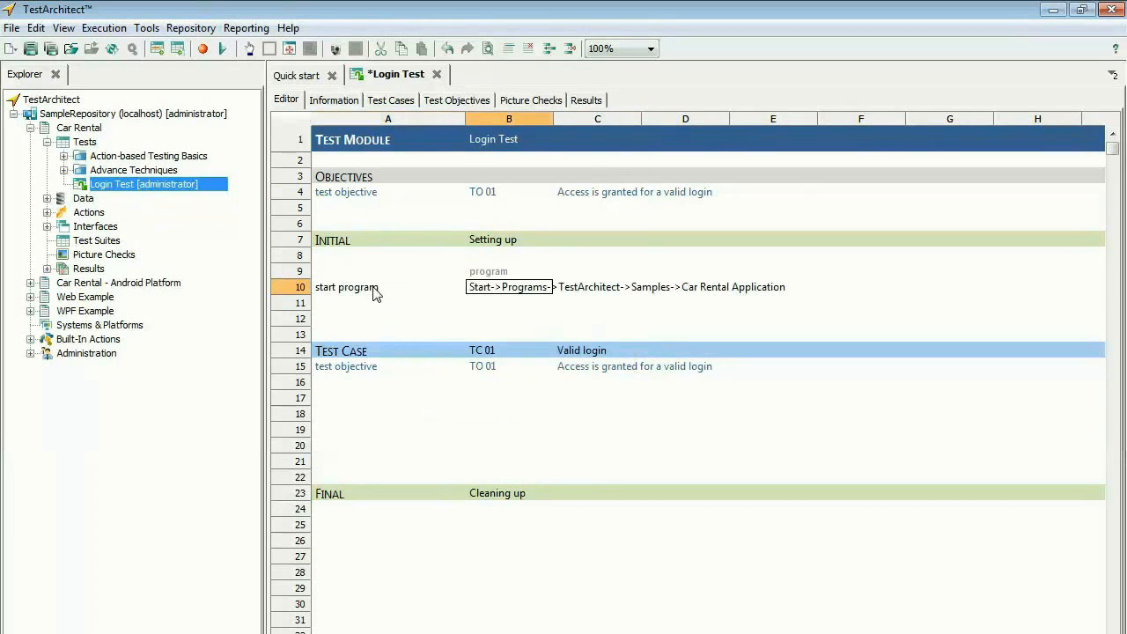
{"action": "mouse_move", "coordinate": [357, 402]}
{"action": "type", "text": "enter"}
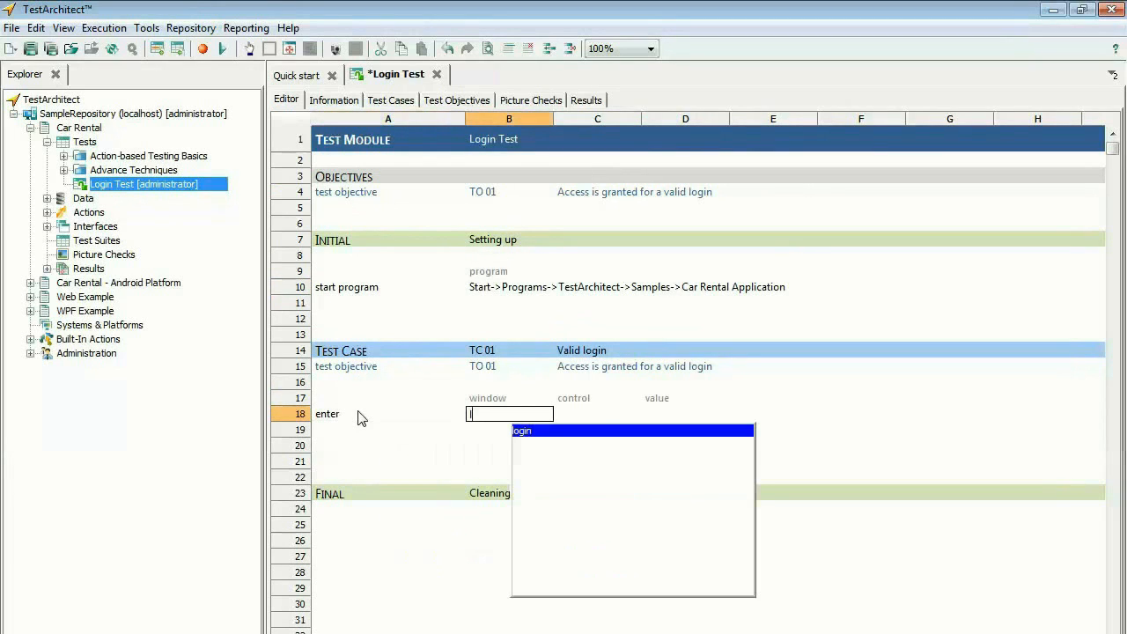
{"action": "left_click", "coordinate": [522, 431]}
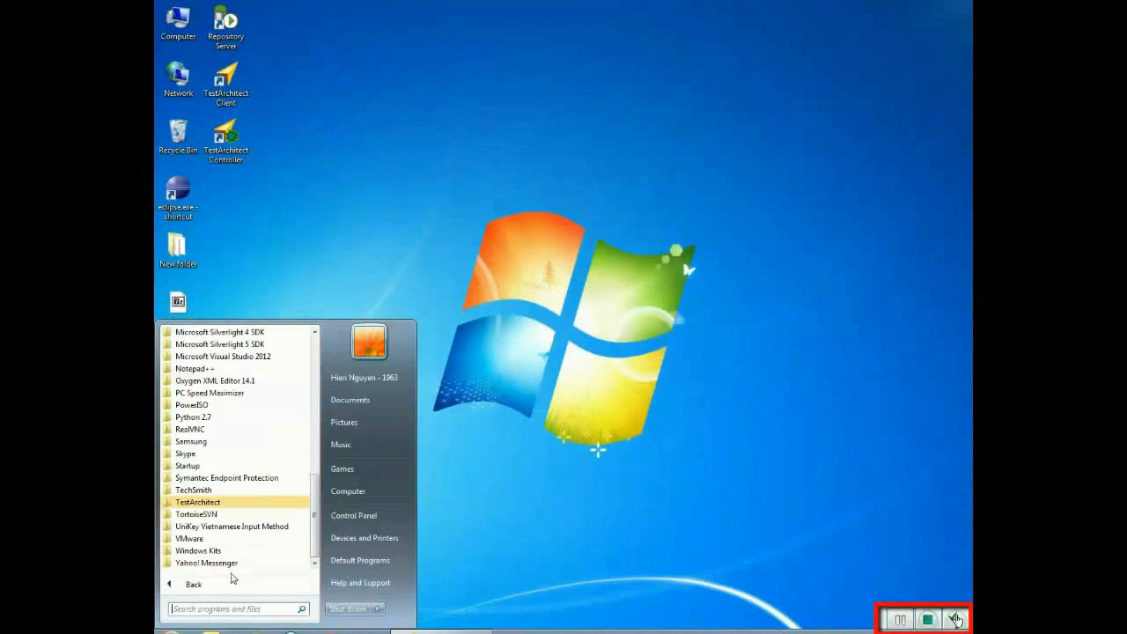
- Launch Car Rental Application from Start > TestArchitect > Samples, log in as alex, open View Cars
{"action": "left_click", "coordinate": [198, 502]}
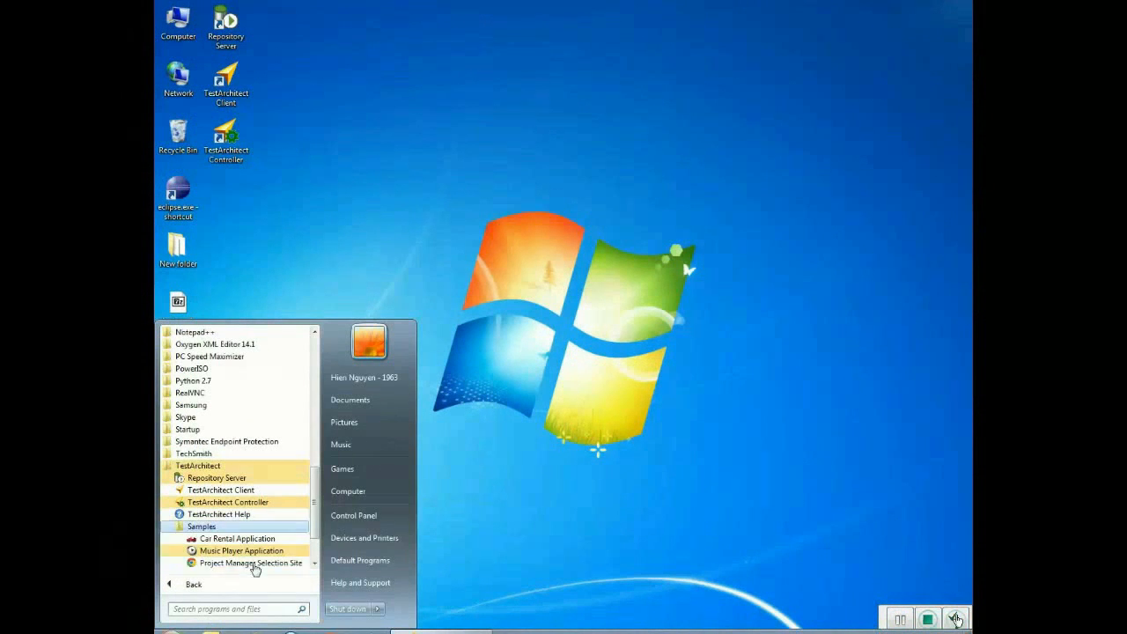
{"action": "left_click", "coordinate": [235, 538]}
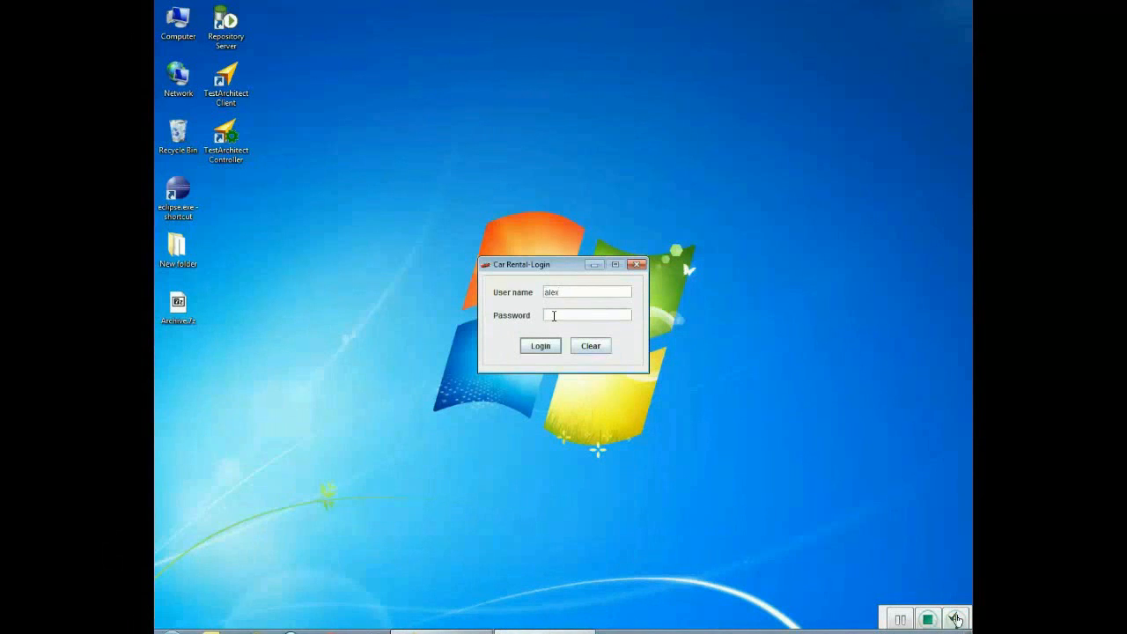
{"action": "left_click", "coordinate": [540, 345]}
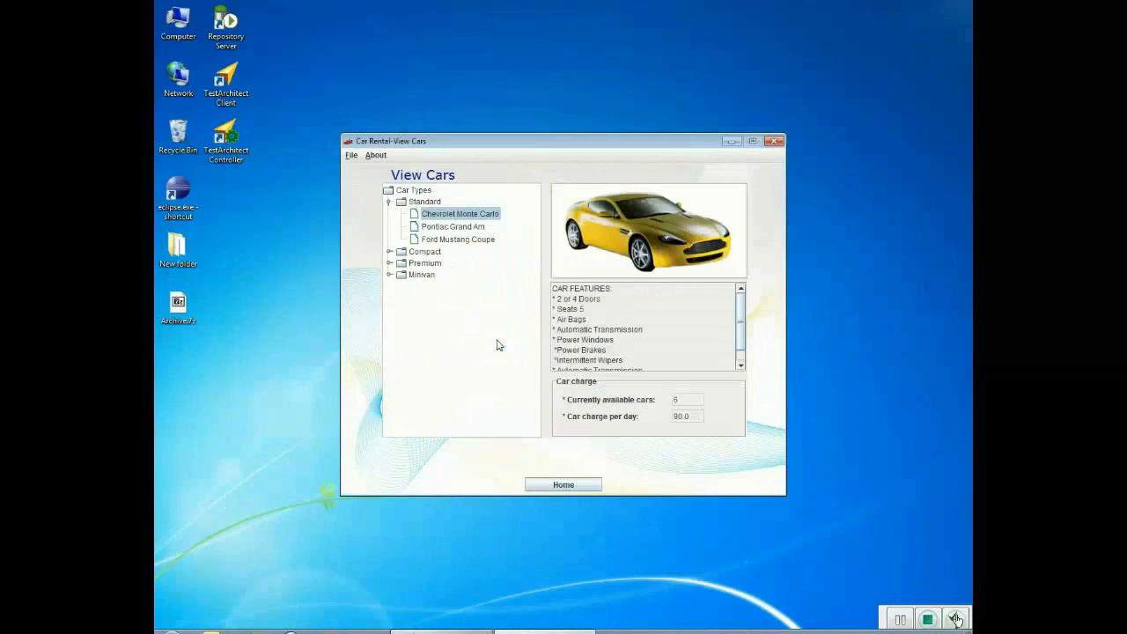
{"action": "left_click", "coordinate": [457, 239]}
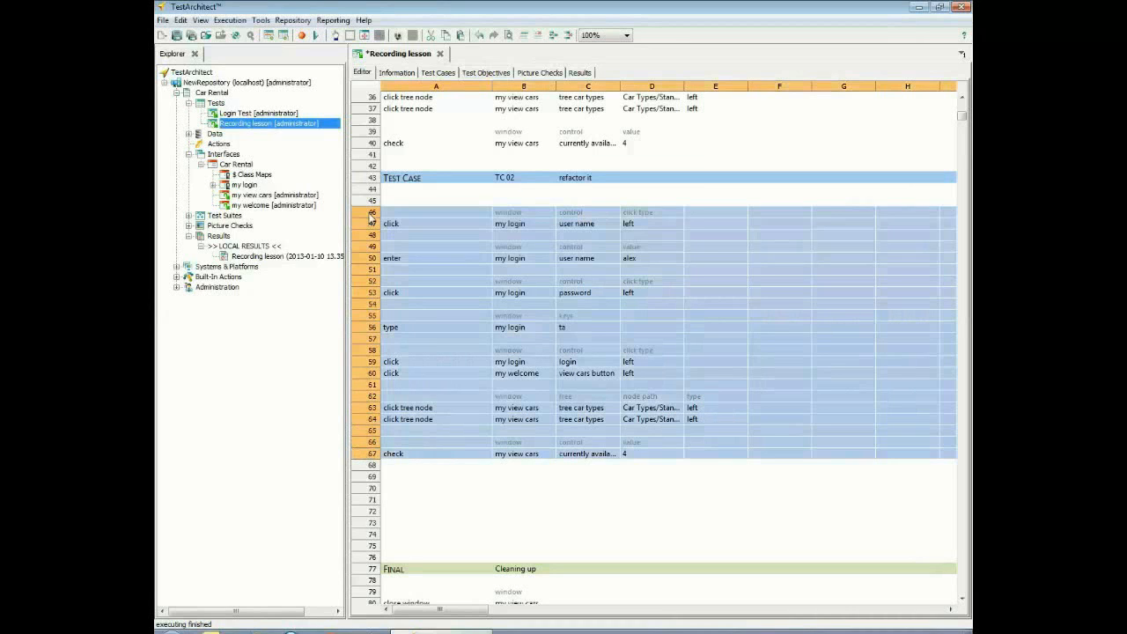
- Turn the selected TC 02 rows into a new action named 'check available cars'
{"action": "right_click", "coordinate": [391, 223]}
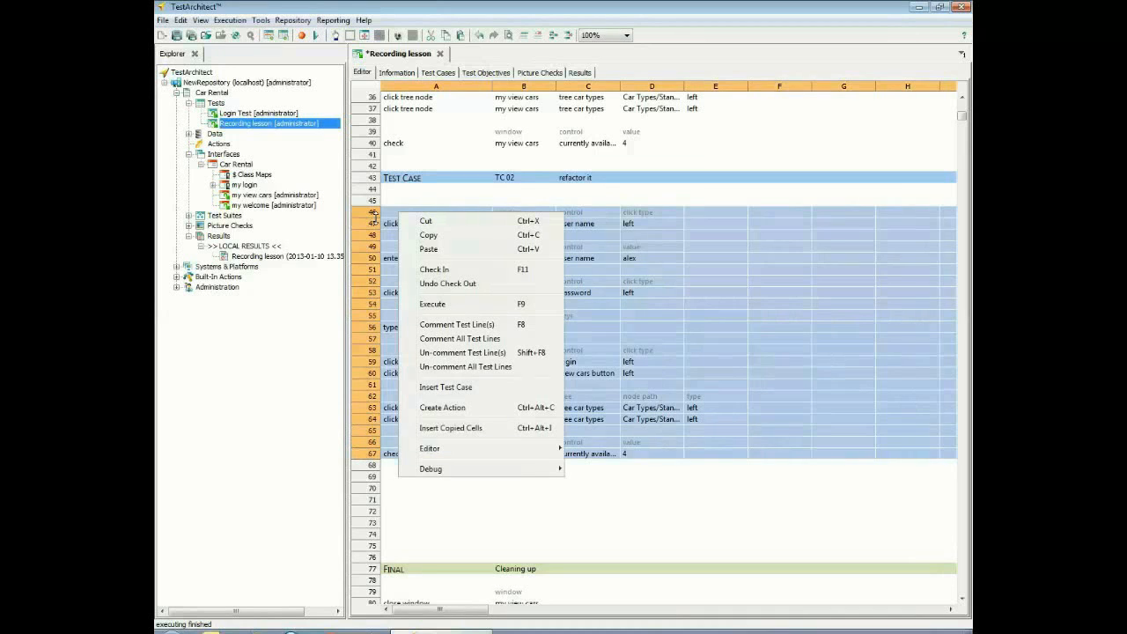
{"action": "left_click", "coordinate": [442, 407]}
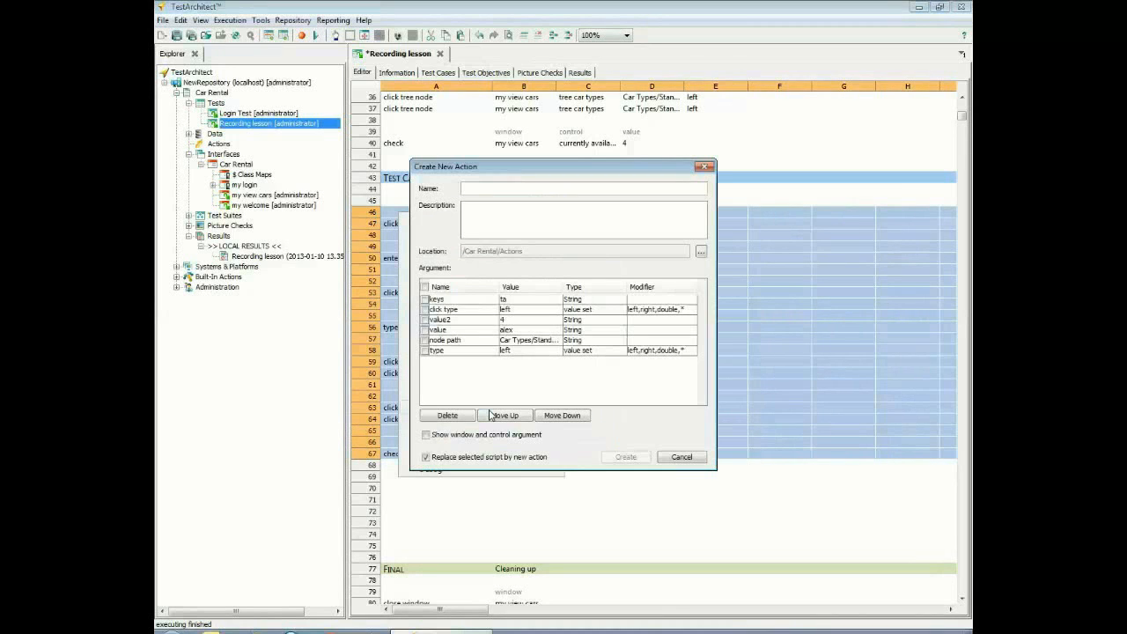
{"action": "type", "text": "check available cars"}
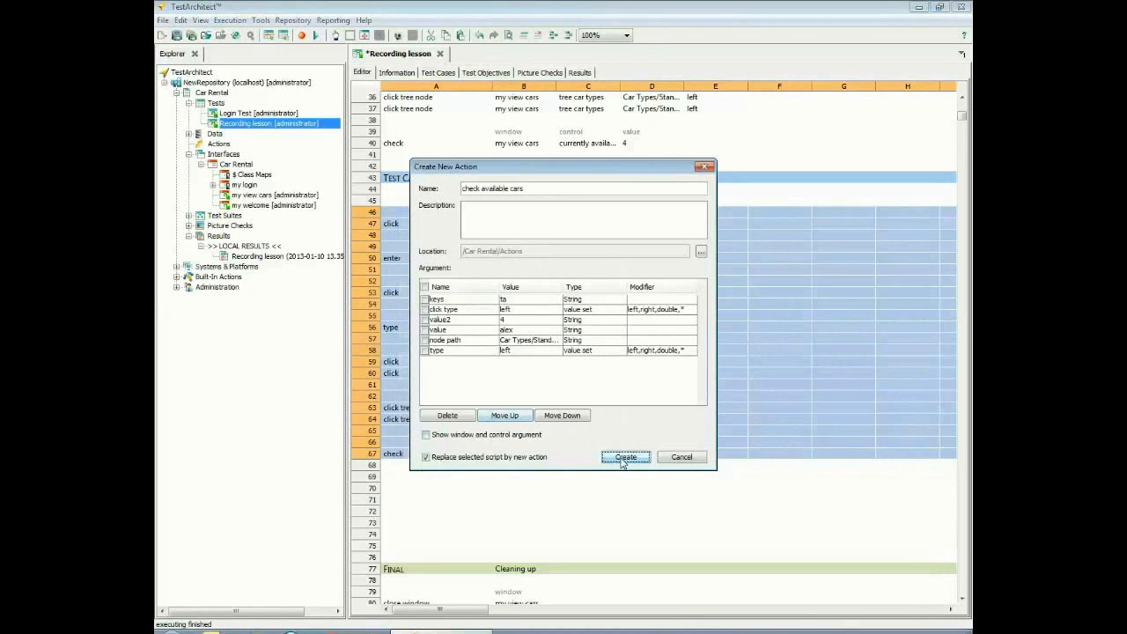
{"action": "left_click", "coordinate": [625, 457]}
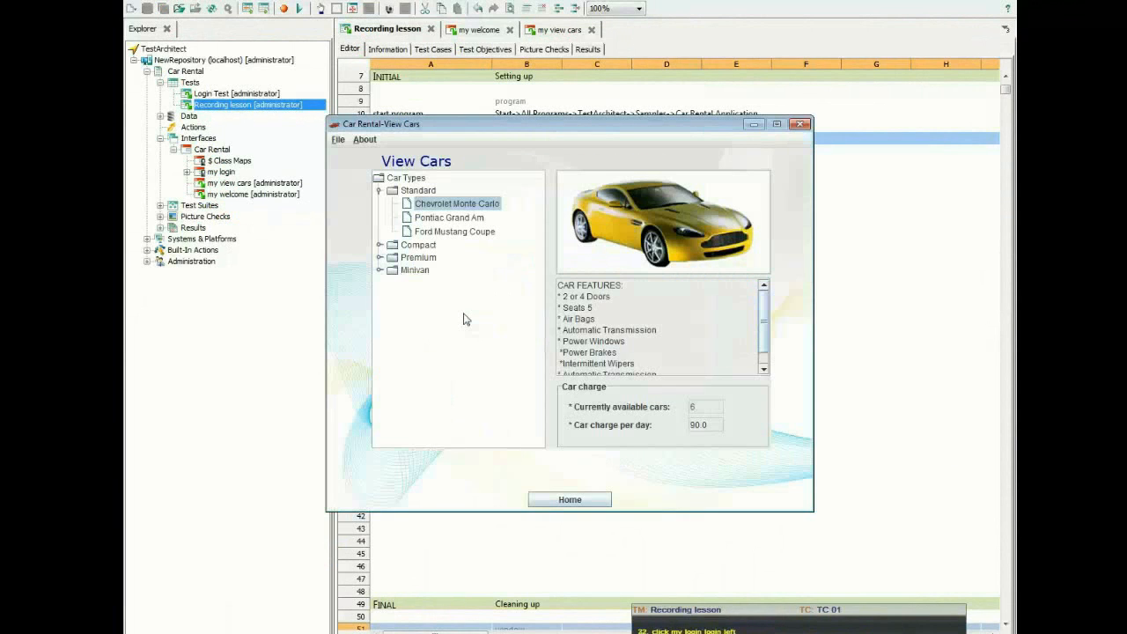
- Execute the Recording lesson test module against the Car Rental View Cars window
{"action": "left_click", "coordinate": [799, 123]}
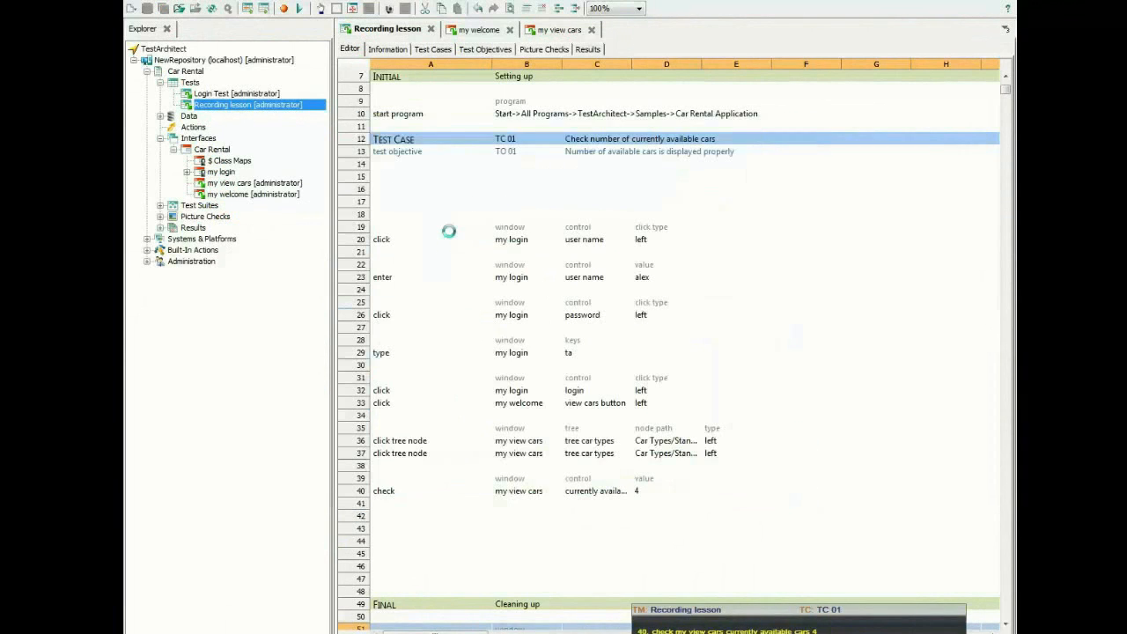